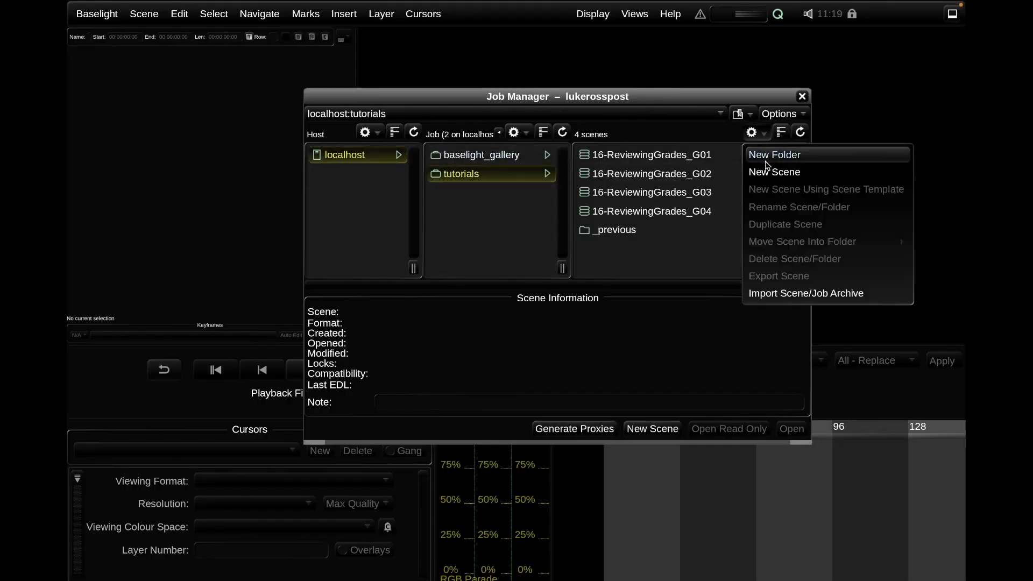
Step: Create a new HD 1920x1080, 25p ACEScct scene named 'Baselight LOOK' in the tutorials job
{"action": "left_click", "coordinate": [775, 172]}
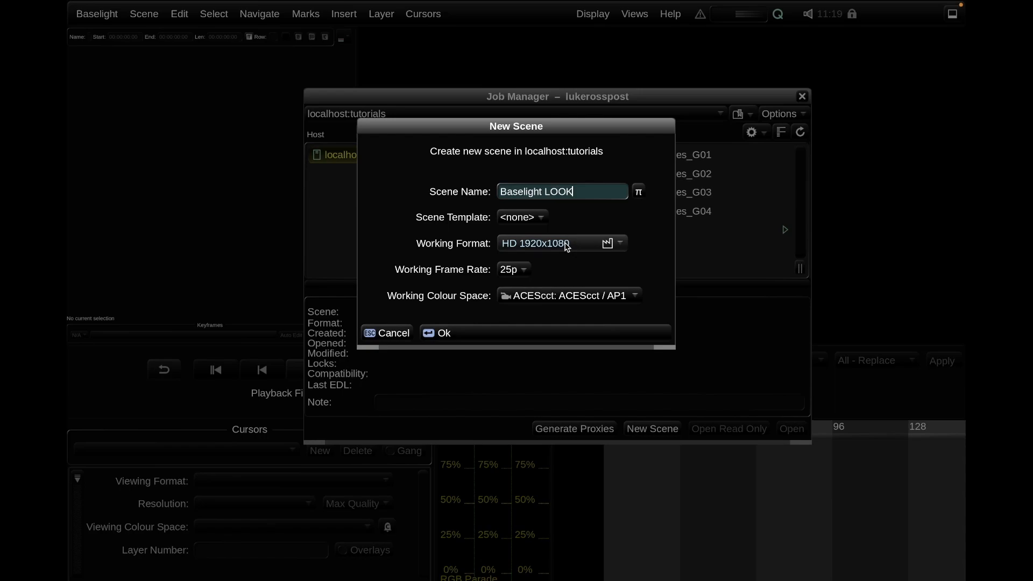
{"action": "left_click", "coordinate": [437, 334]}
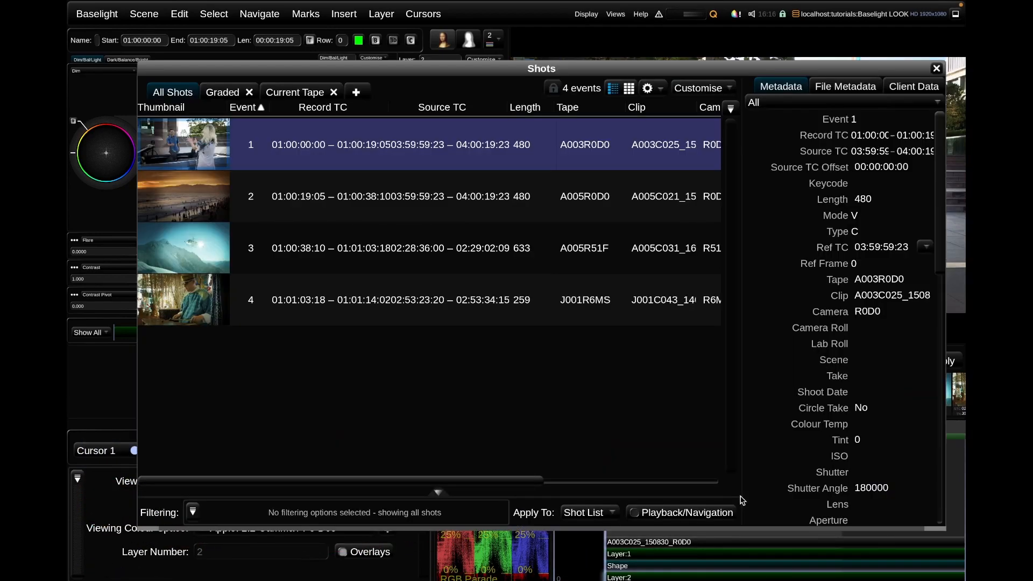
Step: Use the shot list gear menu to show Export BLGs and bring up the JPEG-sequence render settings
{"action": "left_click", "coordinate": [648, 88]}
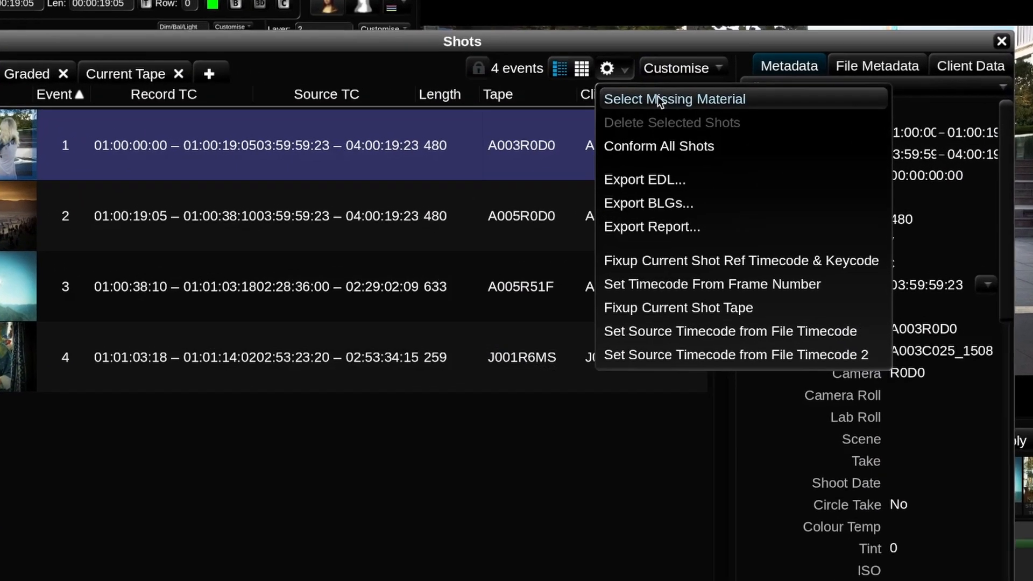
{"action": "left_click", "coordinate": [649, 202]}
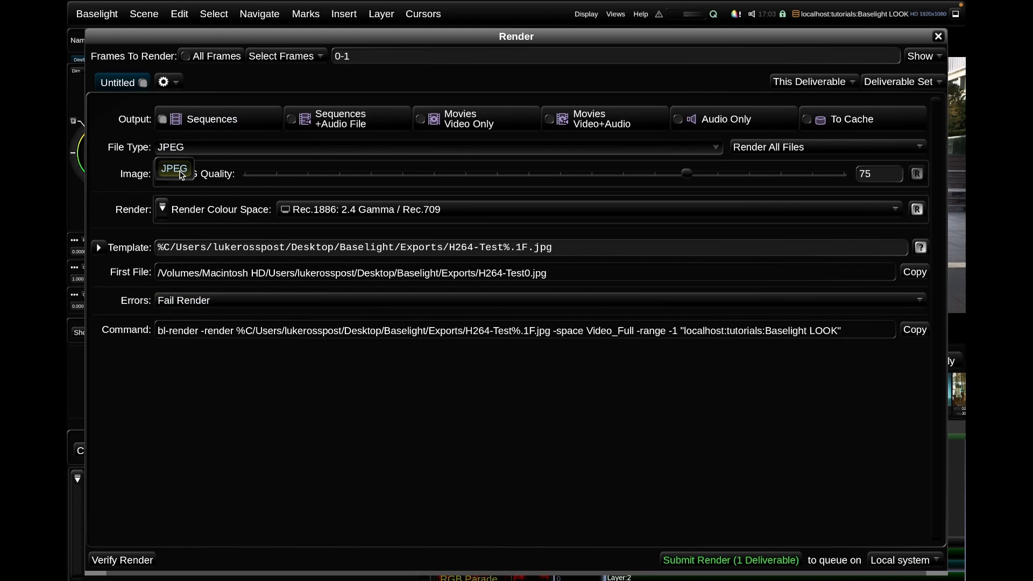
Step: Switch the deliverable to Movies Video+Audio and list the H.264 (MPEG4 AVC) encoder choices
{"action": "left_click", "coordinate": [603, 118]}
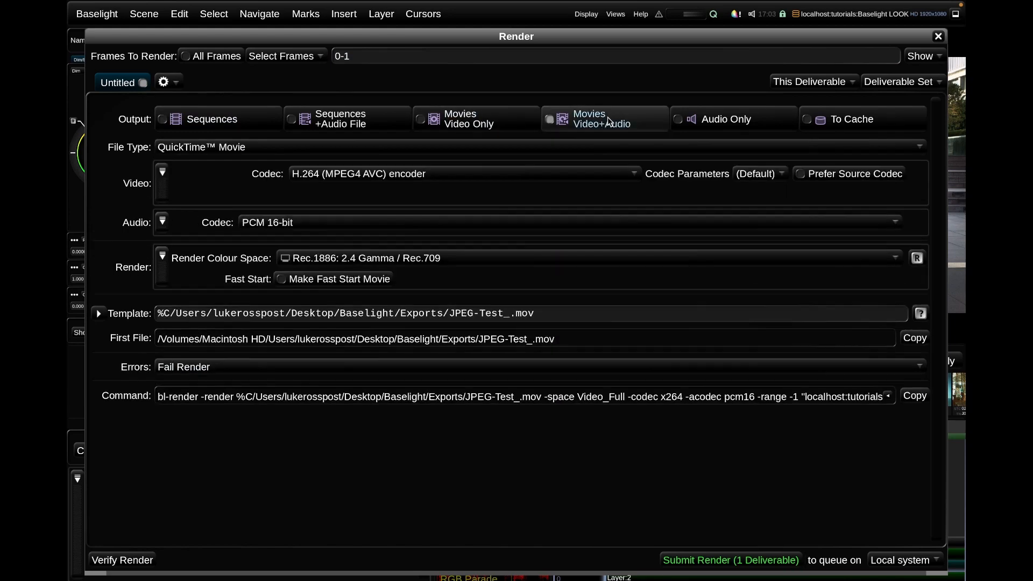
{"action": "left_click", "coordinate": [467, 174]}
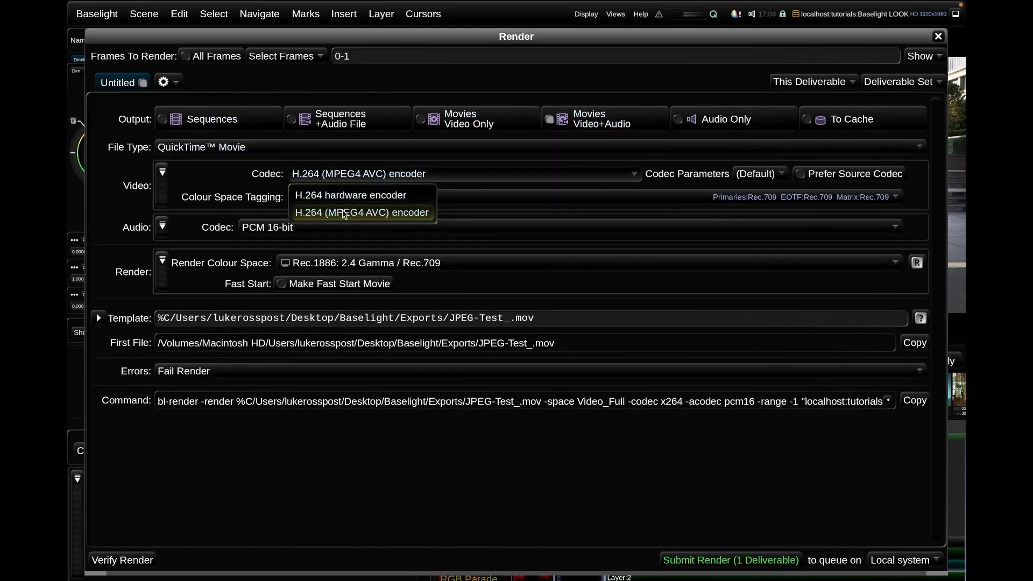